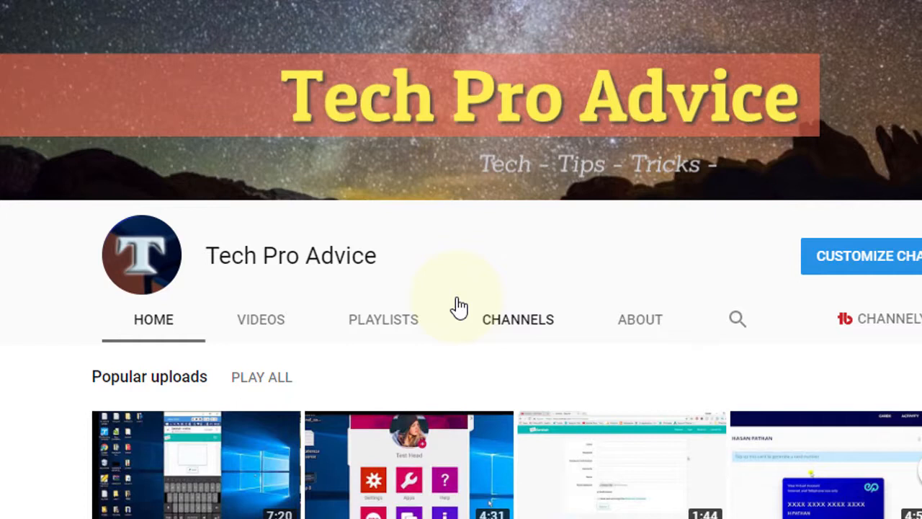
mouse_move(460, 305)
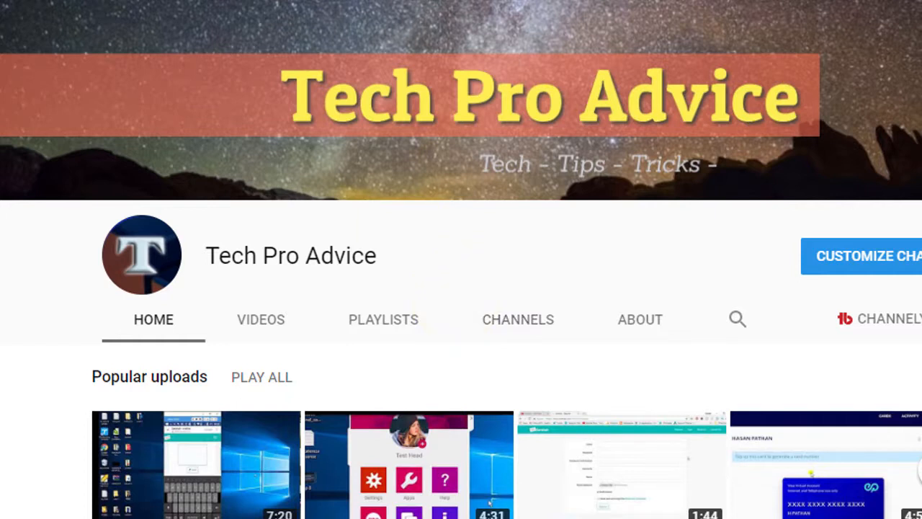
Step: Select the BuildMyDownlines and Team BankBazaar messages and show the labels list
left_click(209, 10)
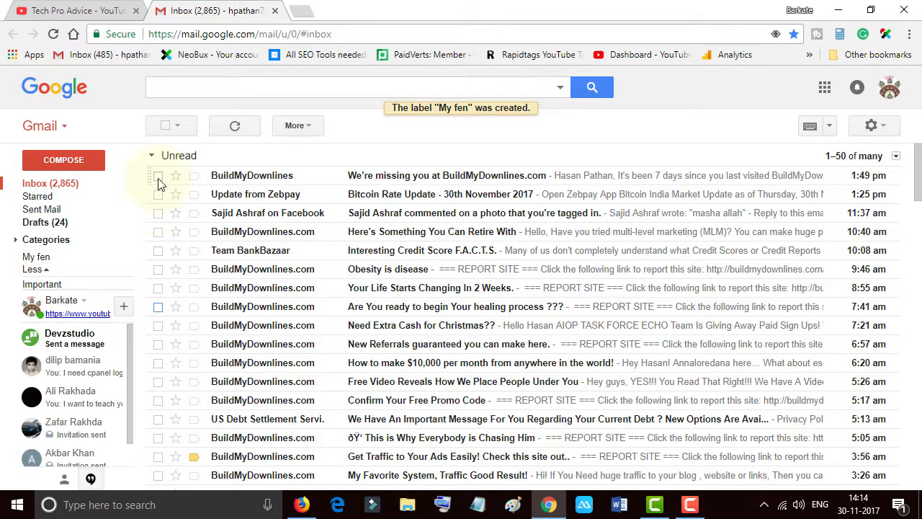
left_click(158, 176)
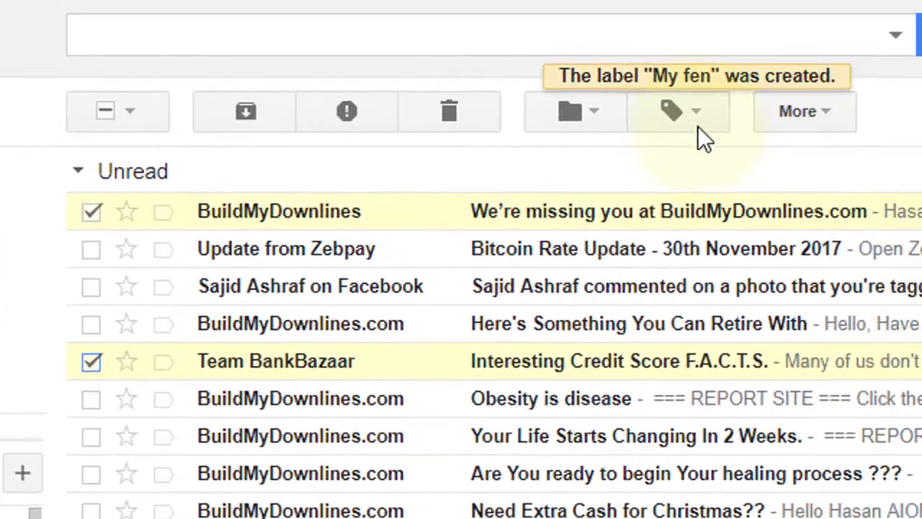
left_click(670, 111)
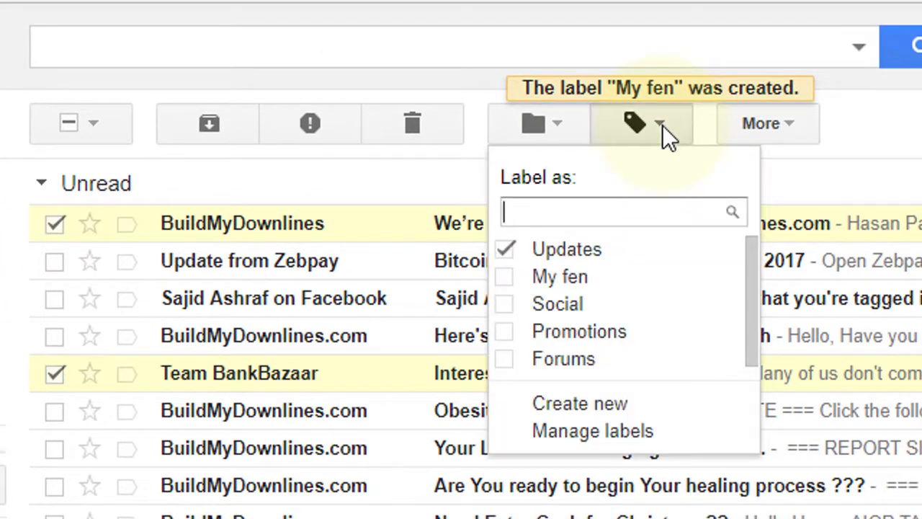
mouse_move(579, 404)
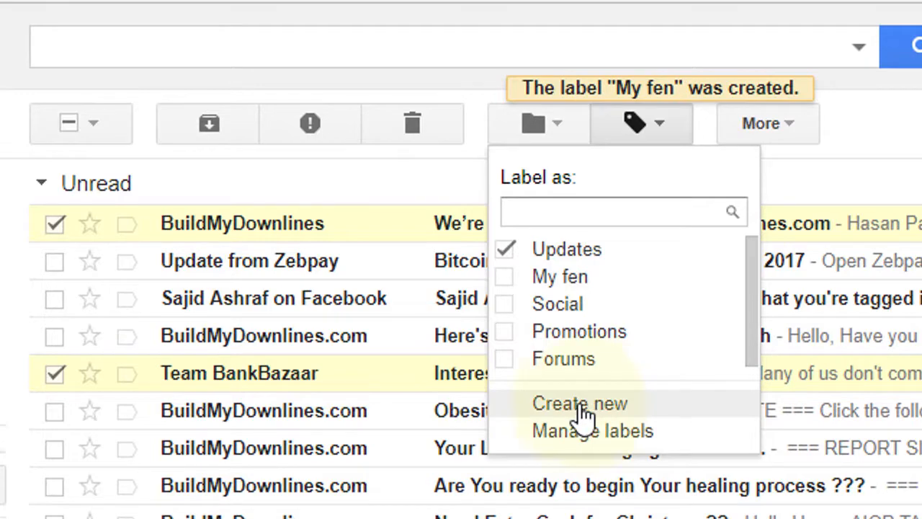
Step: Create a new label named 'rest' applied to both selected messages
left_click(579, 404)
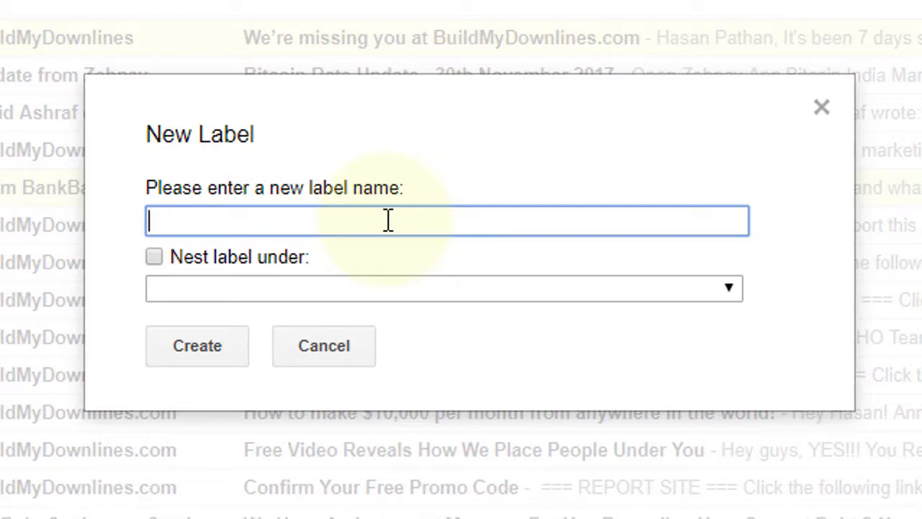
type("rest")
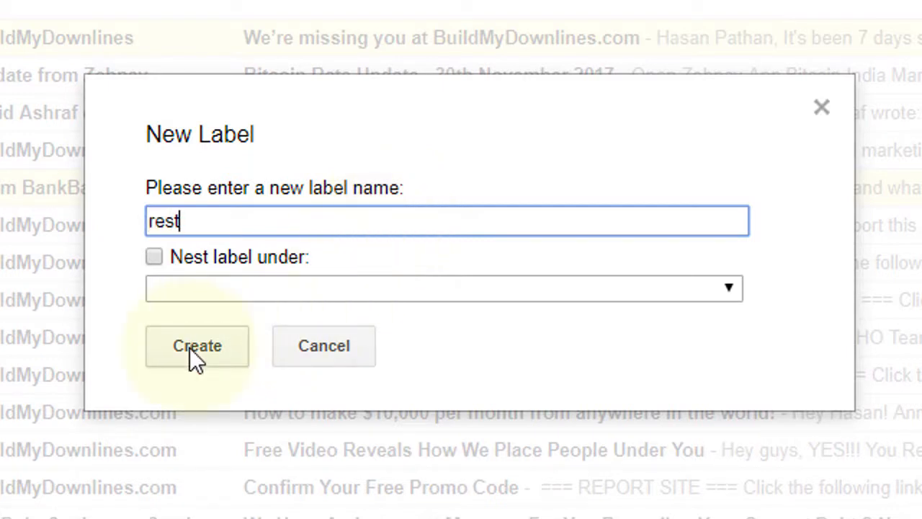
left_click(195, 346)
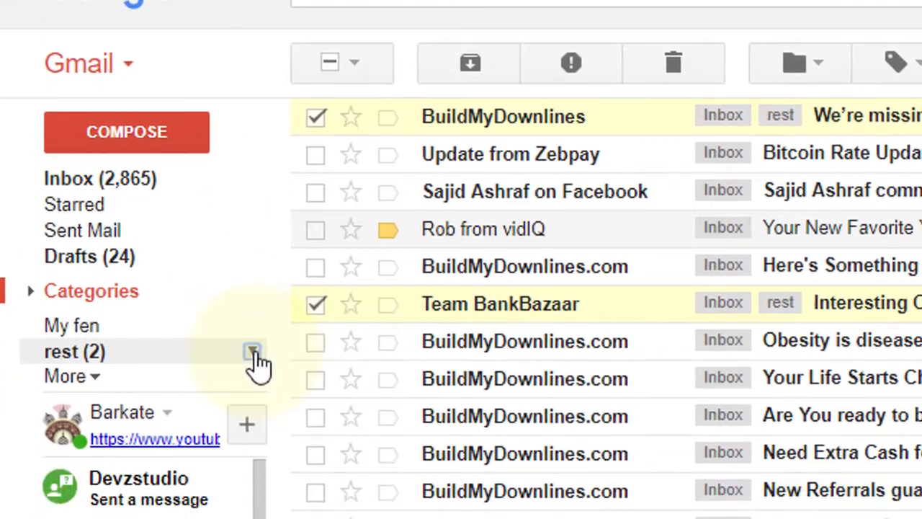
Step: Give the 'rest' label a green colour from its sidebar settings
left_click(252, 353)
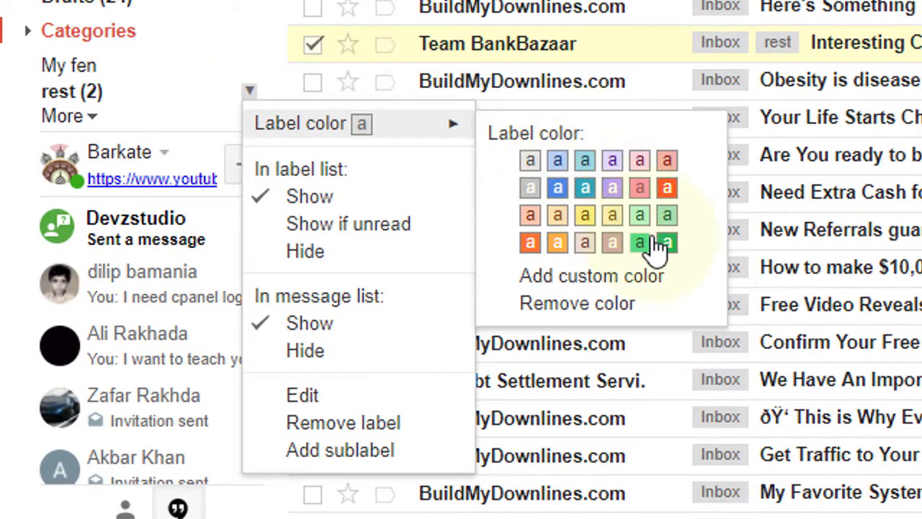
left_click(640, 242)
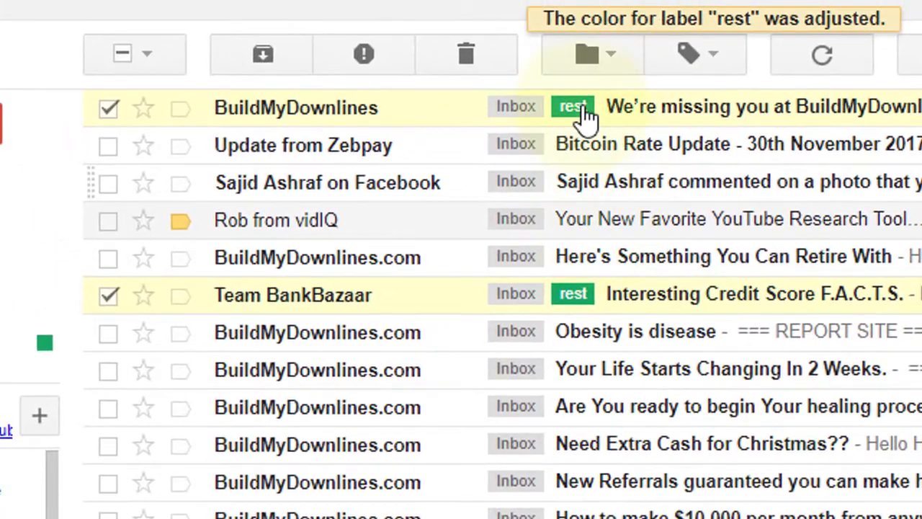
mouse_move(574, 106)
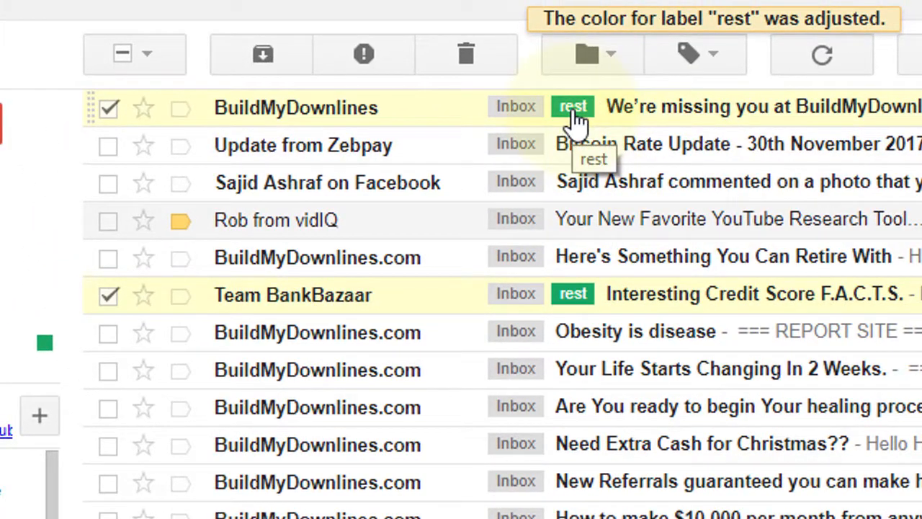
mouse_move(253, 346)
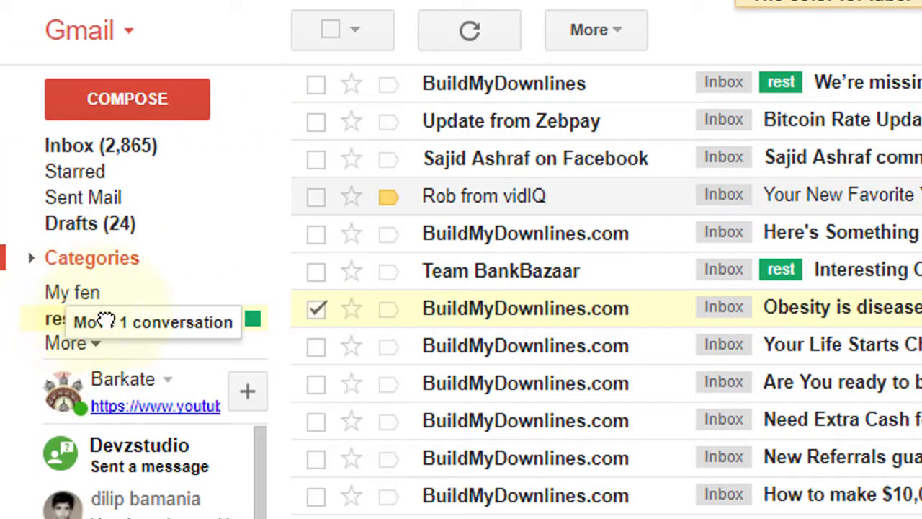
Step: Show all messages carrying the green 'rest' label
left_click(64, 343)
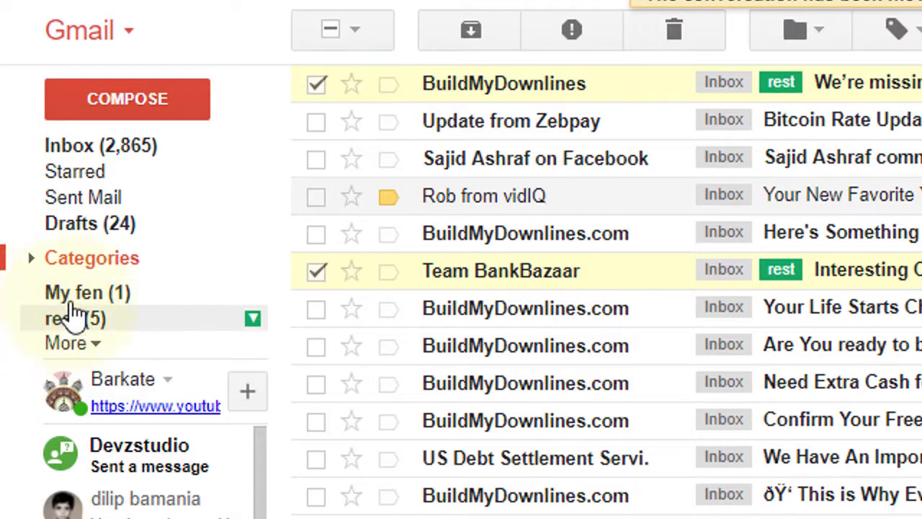
mouse_move(512, 439)
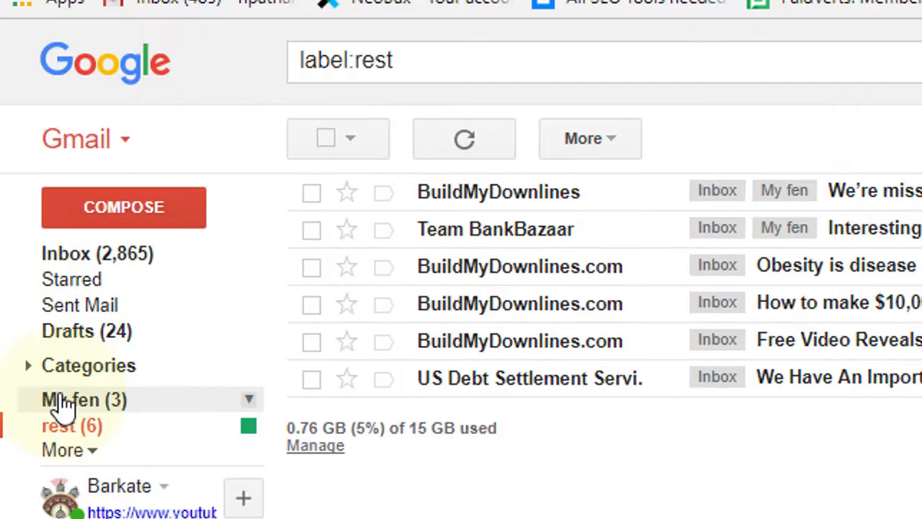
Step: Show the three 'My fen' conversations and bring up the 'rest' label's display settings
left_click(71, 401)
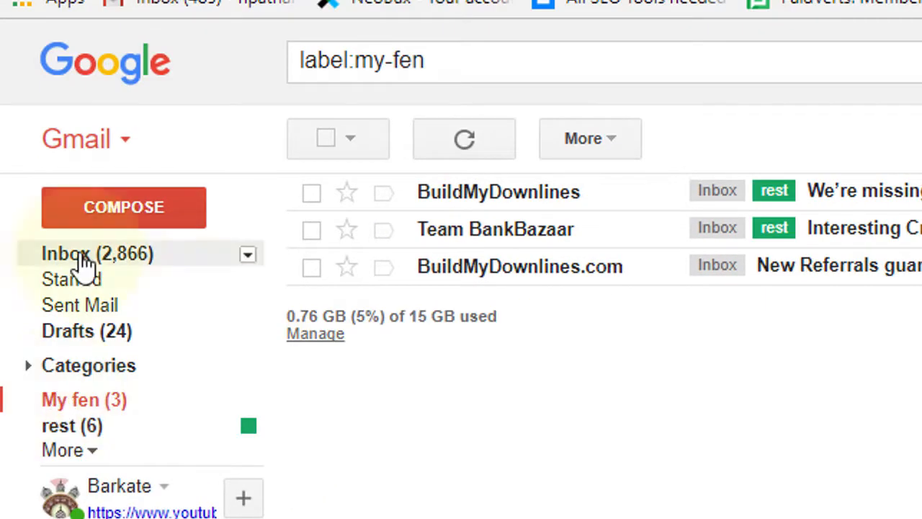
mouse_move(756, 447)
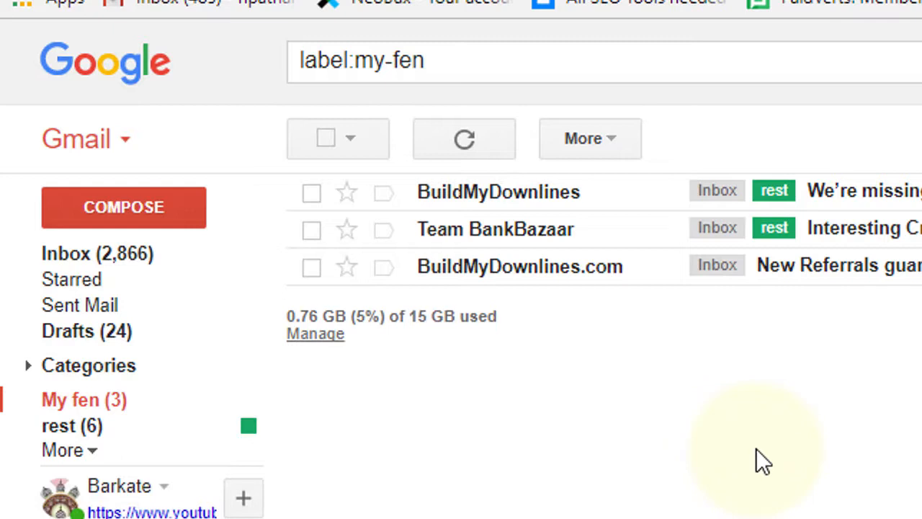
mouse_move(766, 459)
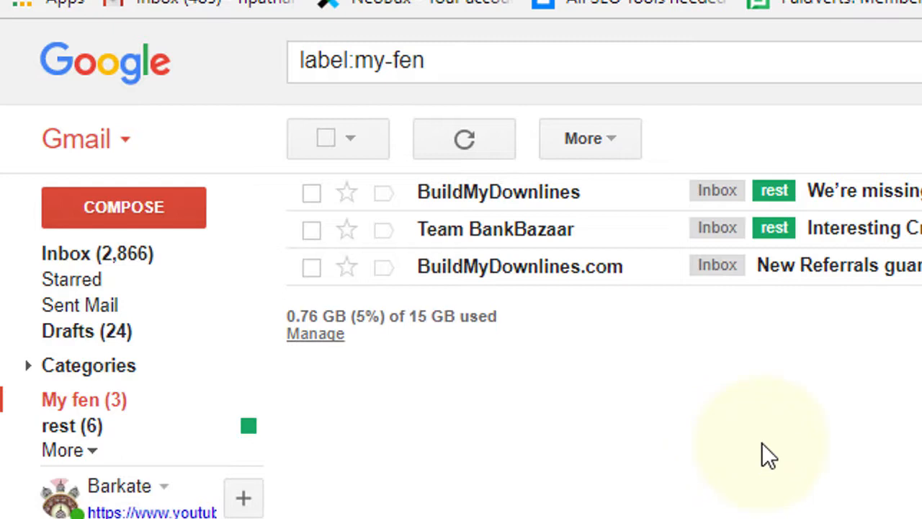
scroll("down", 3)
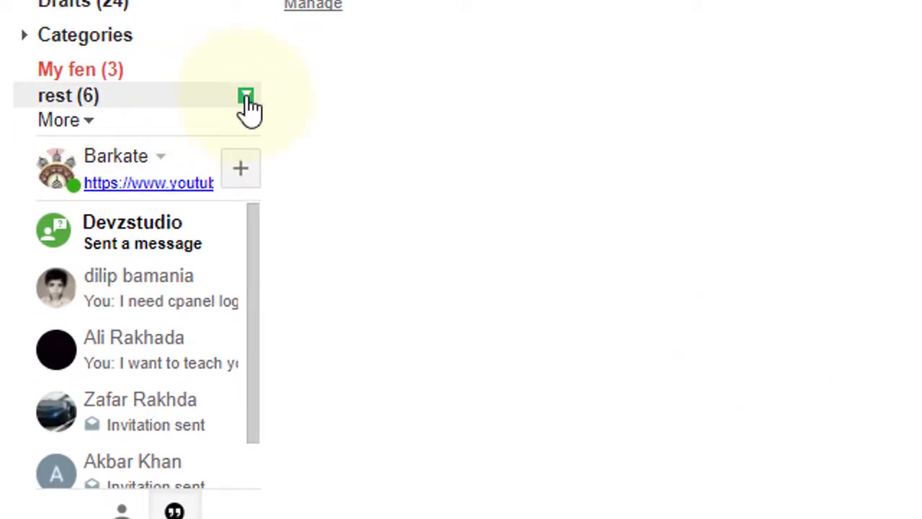
left_click(246, 95)
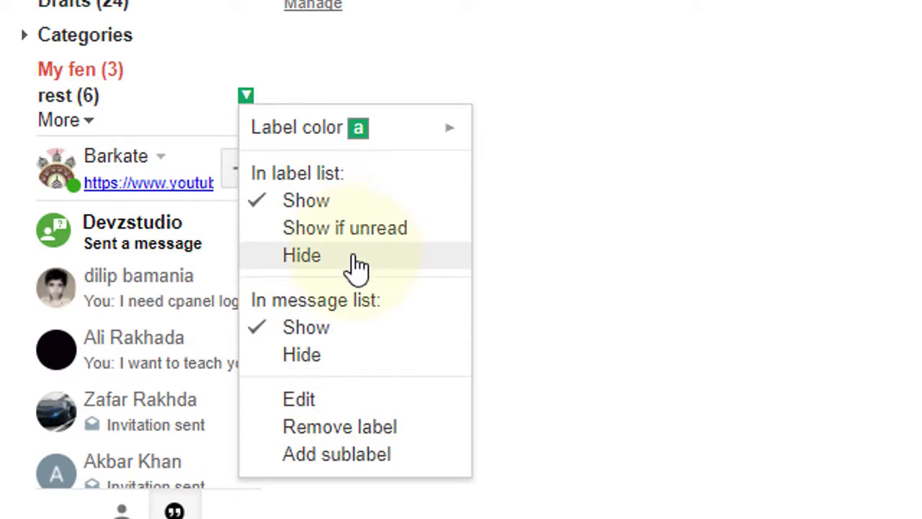
mouse_move(301, 355)
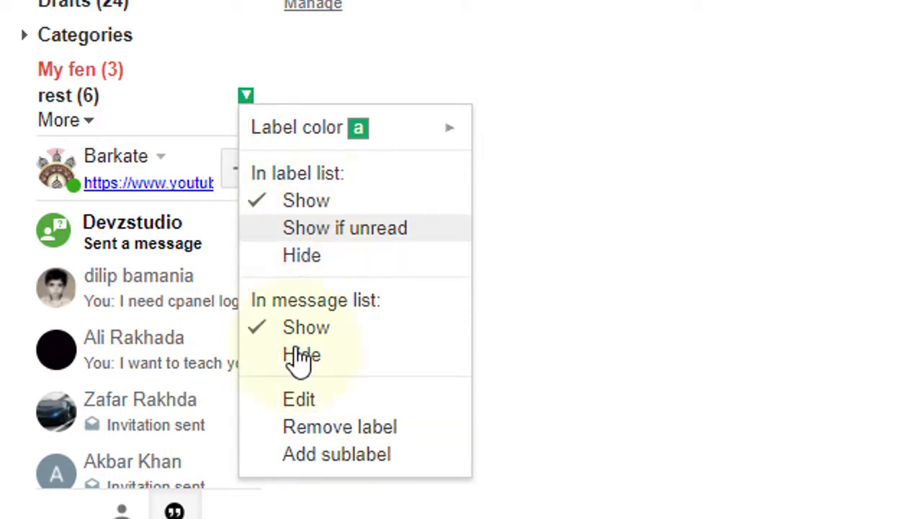
mouse_move(377, 345)
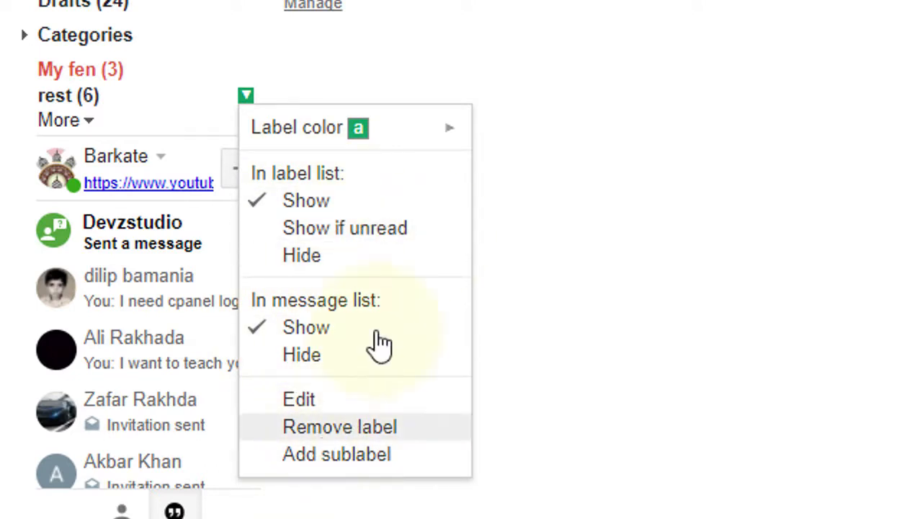